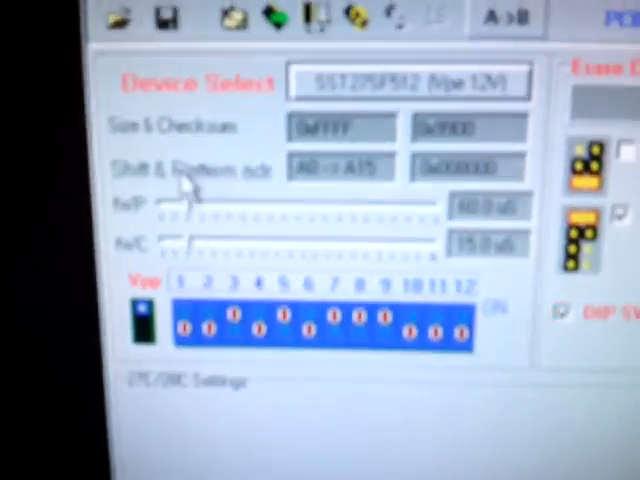
- Select SST27SF512 (Vpp 12V) as the target chip in Device Select
{"action": "left_click", "coordinate": [218, 61]}
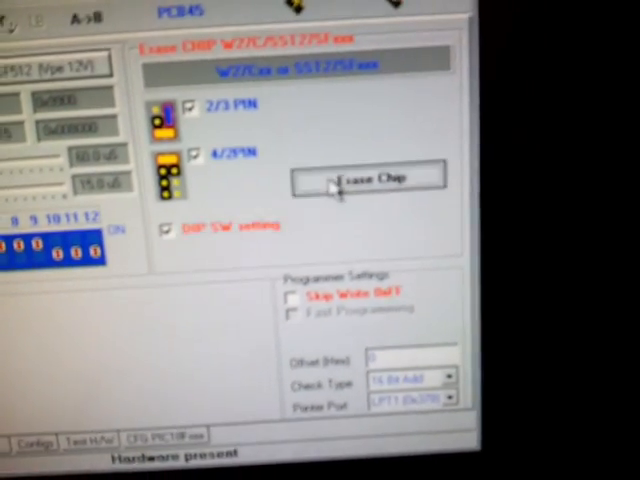
- Erase the SST27SF512 using the Erase Chip W27C/SST27SF button
{"action": "left_click", "coordinate": [370, 178]}
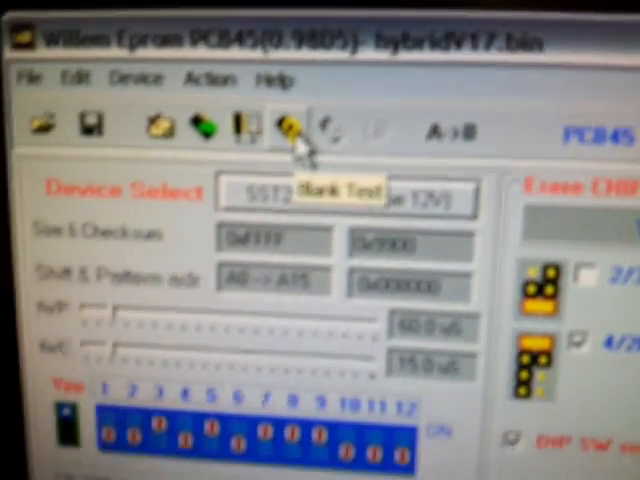
- Run a Blank Test on the erased SST27SF512 chip
{"action": "left_click", "coordinate": [290, 127]}
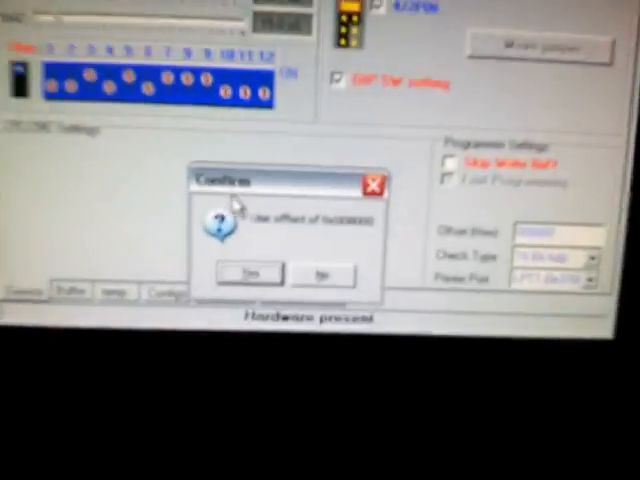
- Confirm programming hybridV17.bin onto the chip at offset 0x008000
{"action": "left_click", "coordinate": [248, 274]}
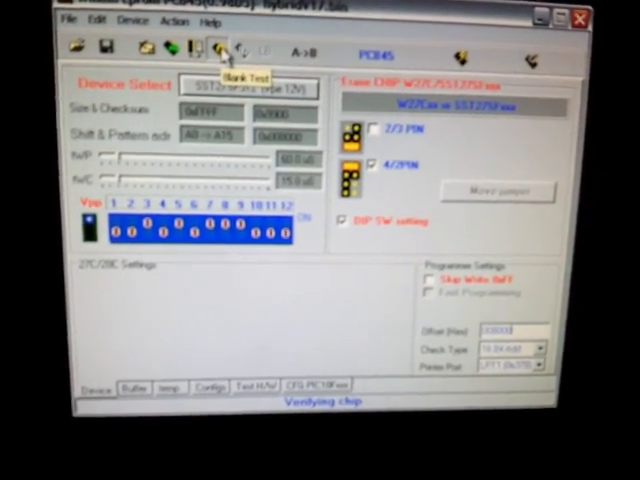
- Start verifying the chip contents against the hybridV17.bin buffer
{"action": "left_click", "coordinate": [218, 47]}
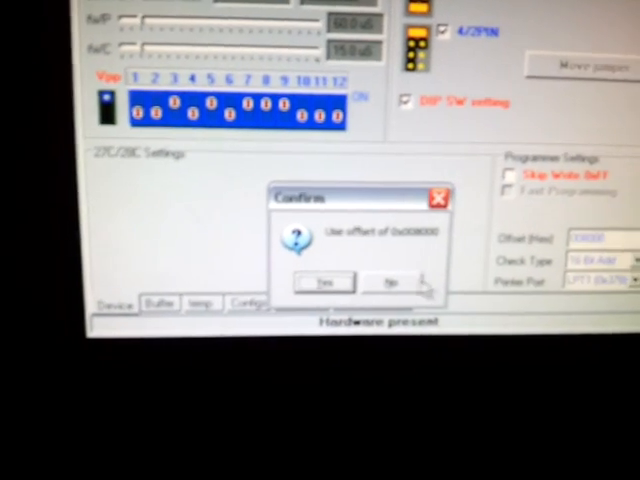
- Verify the chip again, accepting offset 0x008000 in the confirmation
{"action": "left_click", "coordinate": [322, 283]}
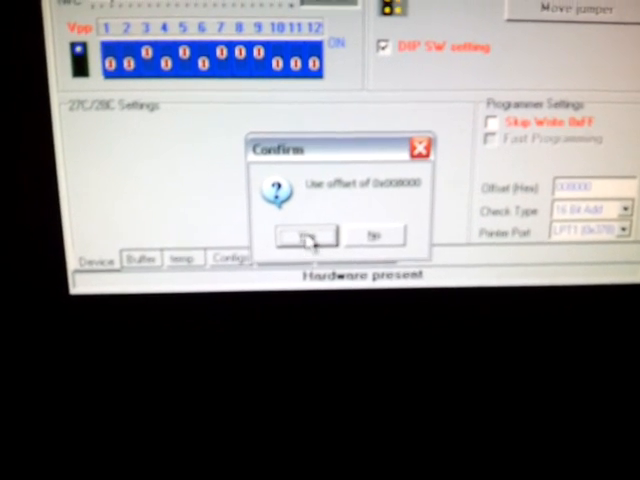
{"action": "left_click", "coordinate": [306, 235]}
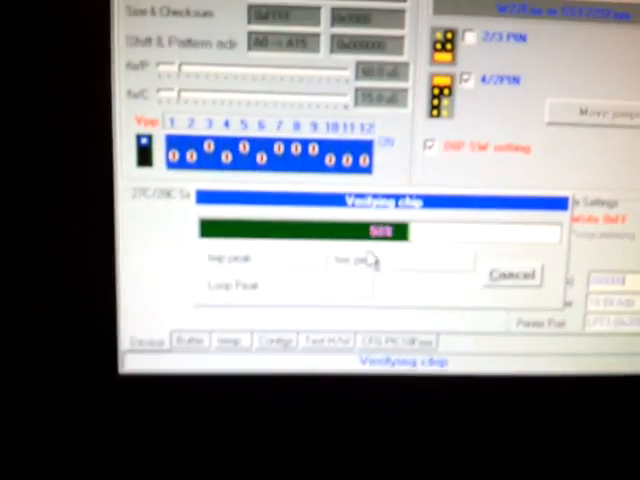